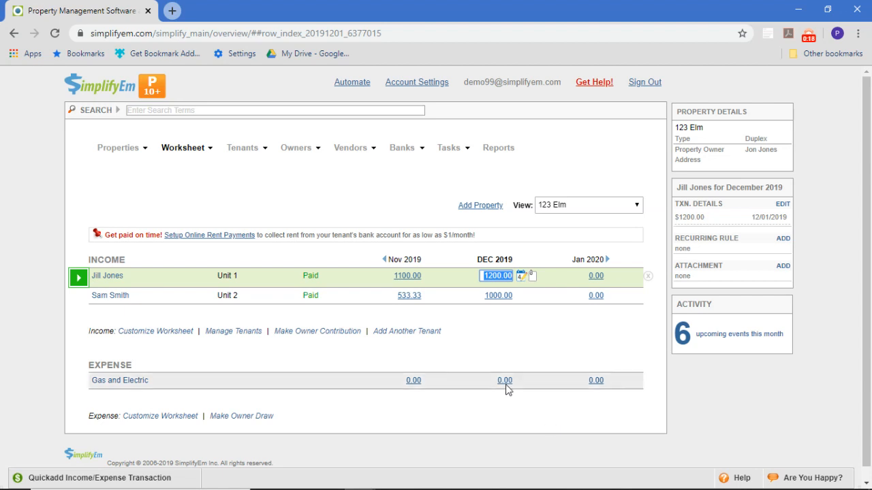
# Step: Enter a $100.00 December 2019 Gas and Electric expense for 123 Elm
pyautogui.click(504, 380)
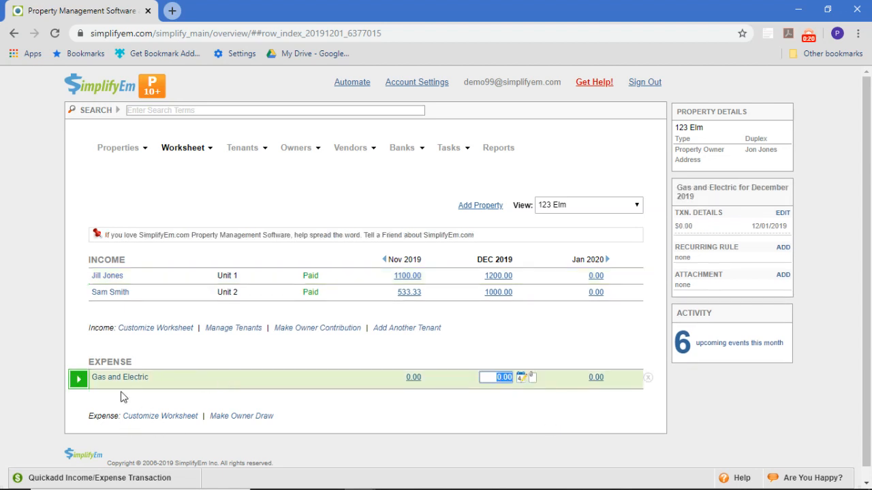
pyautogui.click(76, 379)
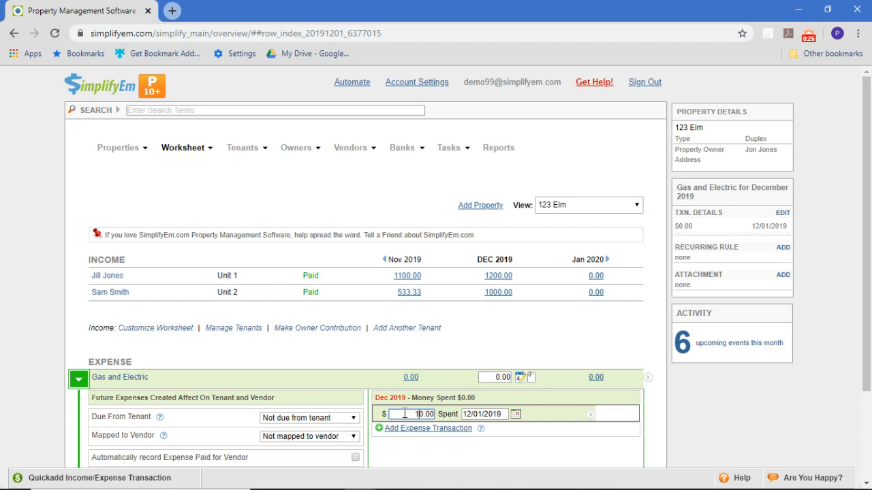
pyautogui.write('100.00')
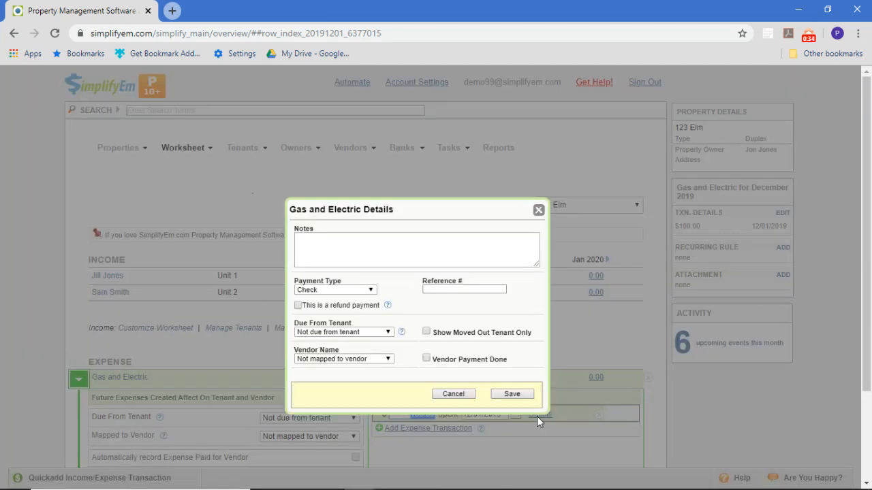
pyautogui.moveTo(361, 339)
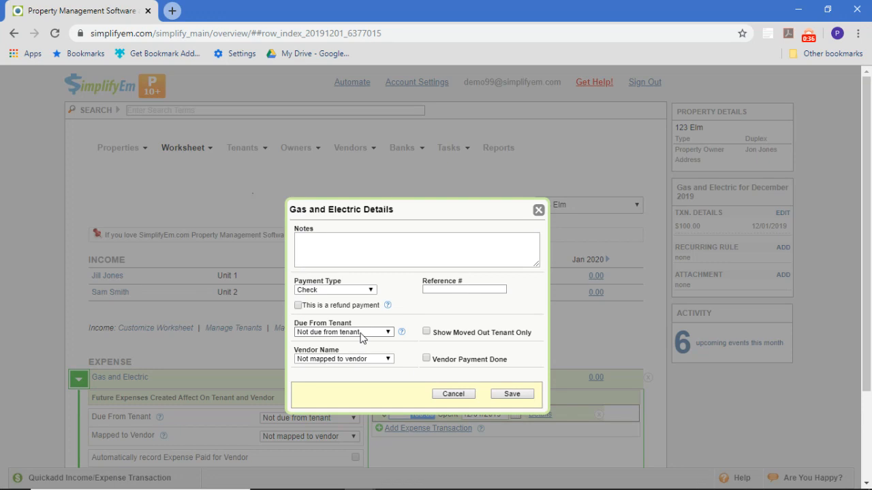
# Step: Choose the tenant who owes the $100 Gas and Electric expense
pyautogui.click(343, 332)
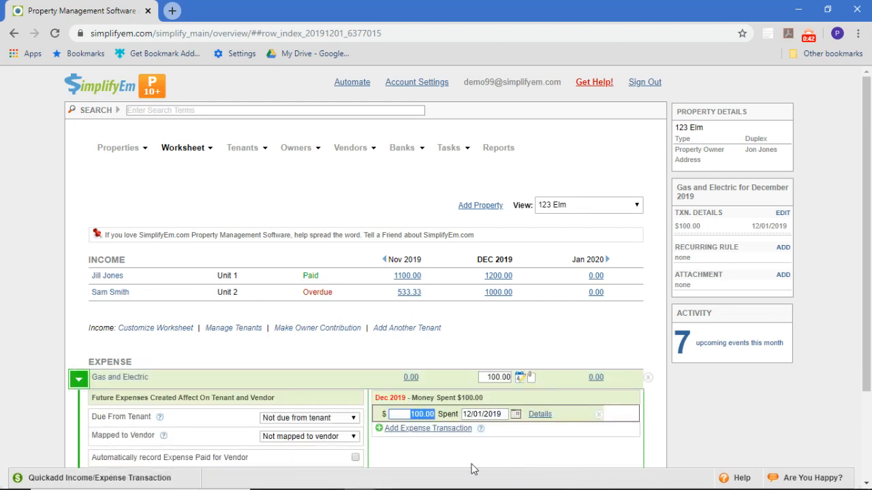
pyautogui.moveTo(234, 391)
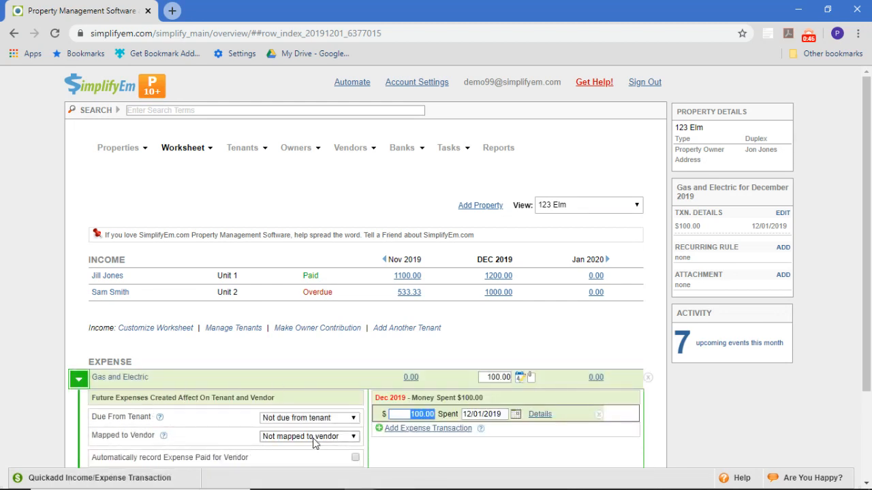
# Step: Collapse the Gas and Electric details, leaving the 100.00 December expense shown
pyautogui.click(308, 417)
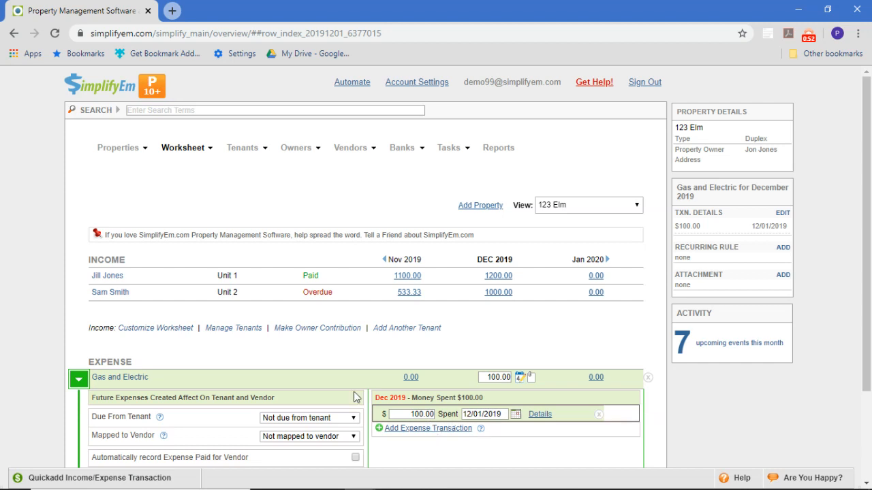
pyautogui.moveTo(317, 297)
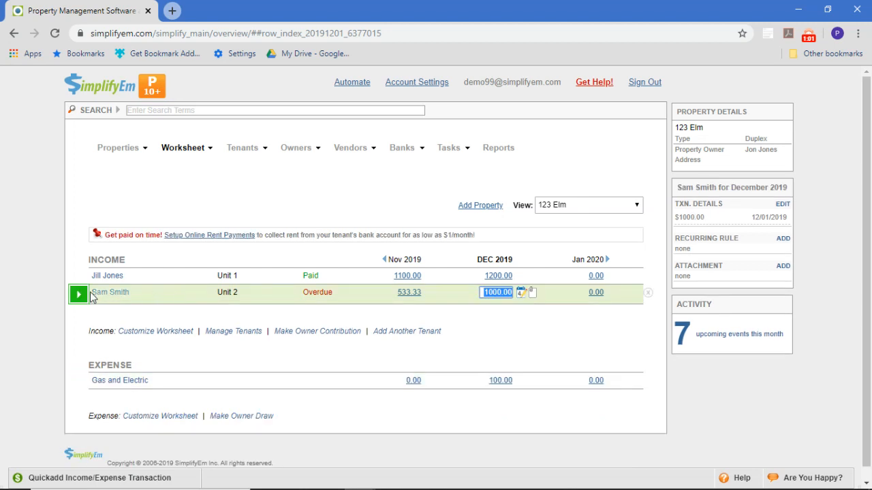
pyautogui.click(78, 292)
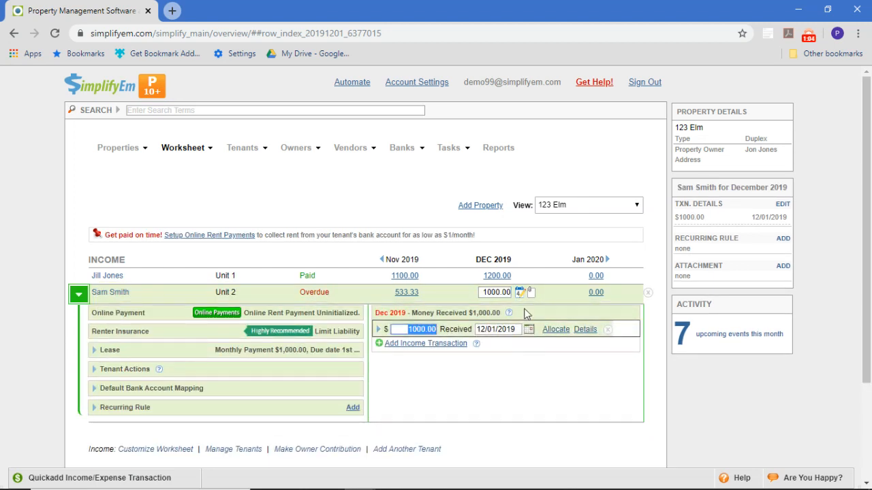
pyautogui.click(425, 344)
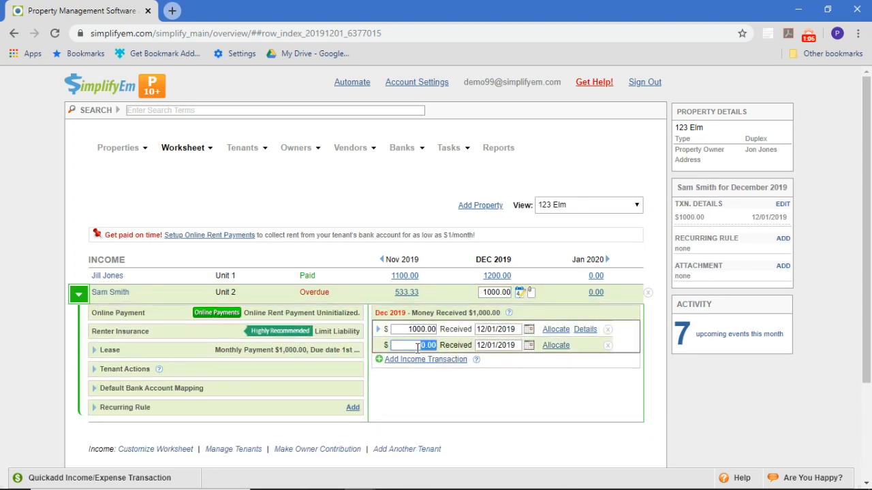
pyautogui.write('100')
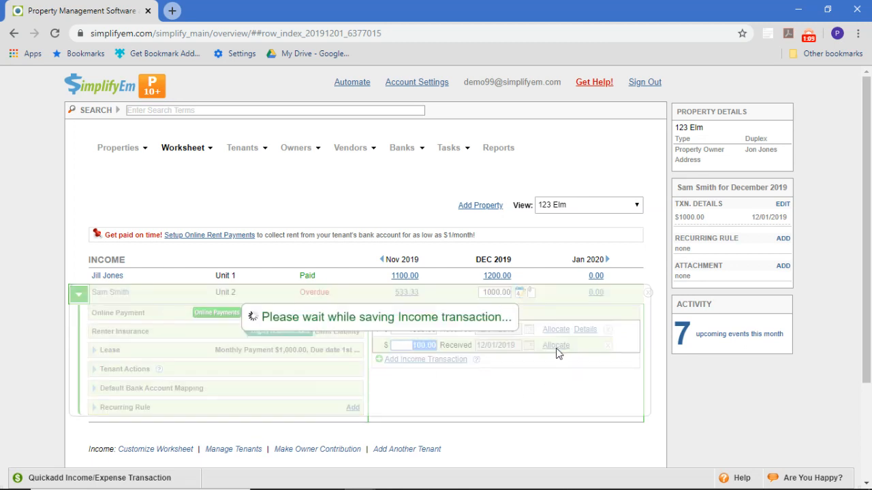
pyautogui.click(556, 345)
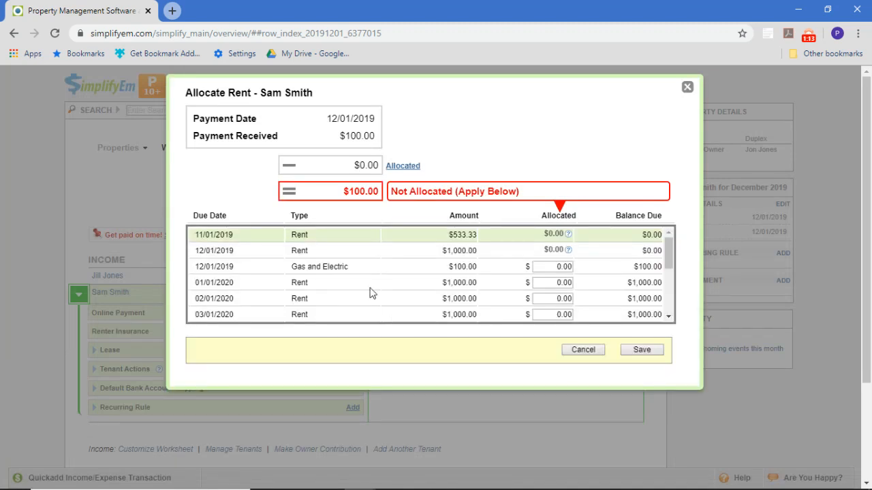
pyautogui.scroll(-3)
pyautogui.write('100')
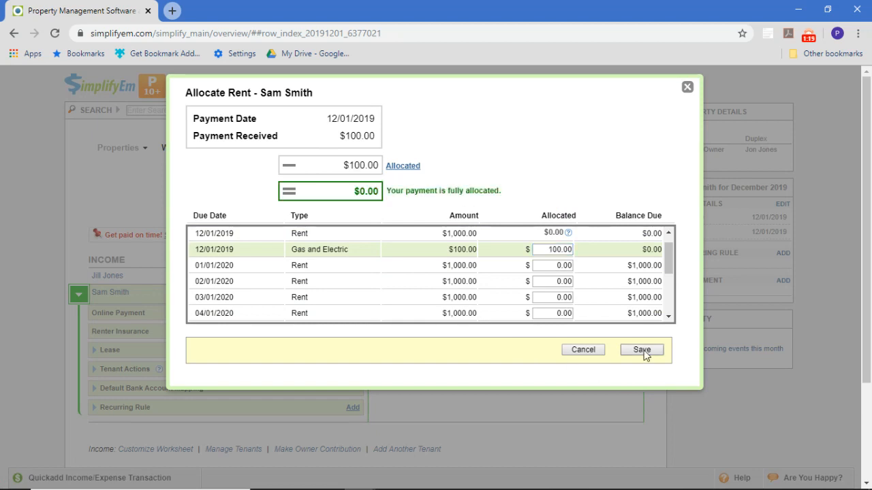
pyautogui.click(642, 350)
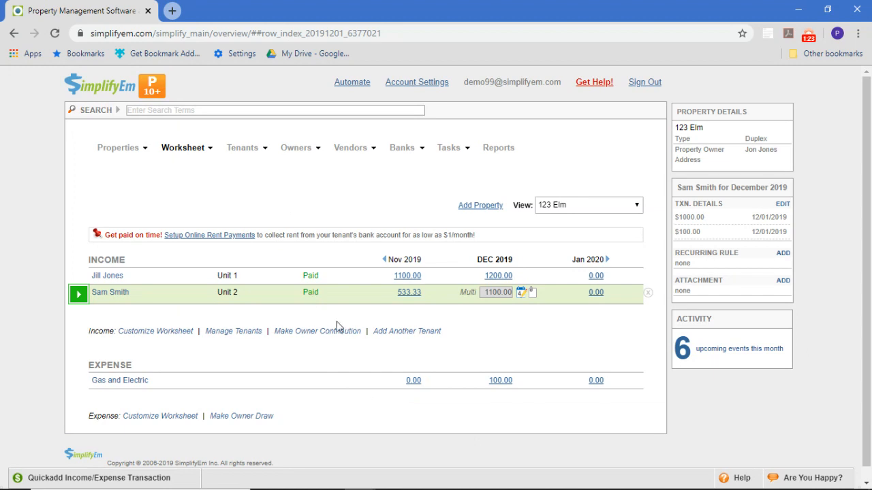
pyautogui.moveTo(680, 230)
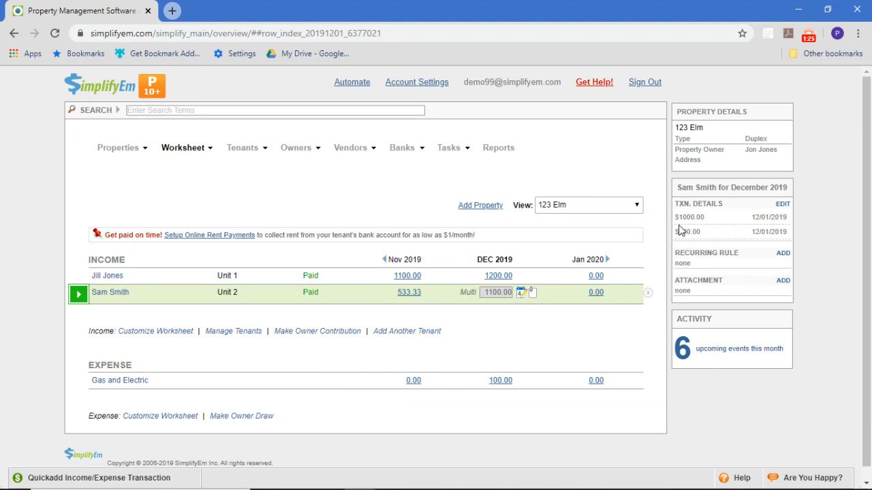